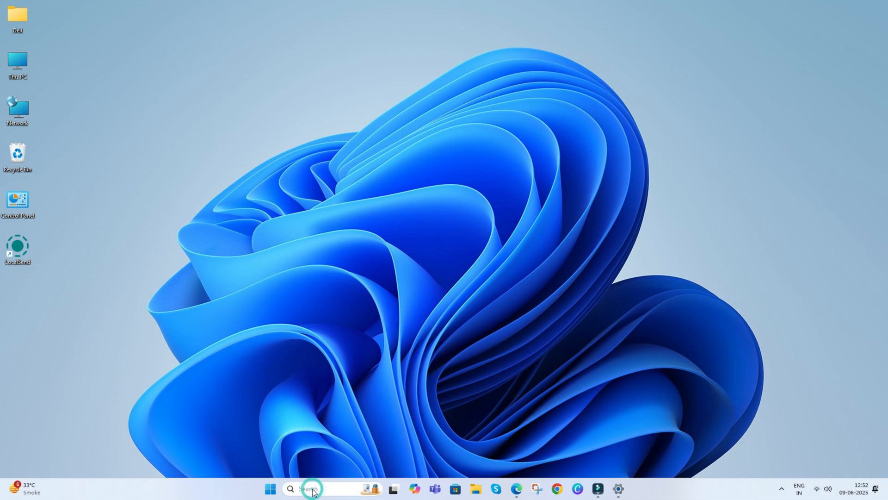
Launch Settings from Search and go to Personalization, Colors
left_click(310, 488)
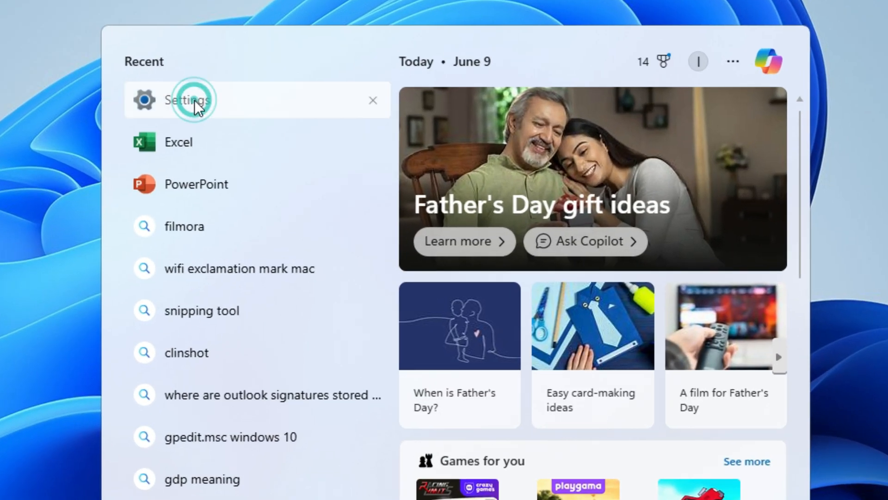
left_click(187, 100)
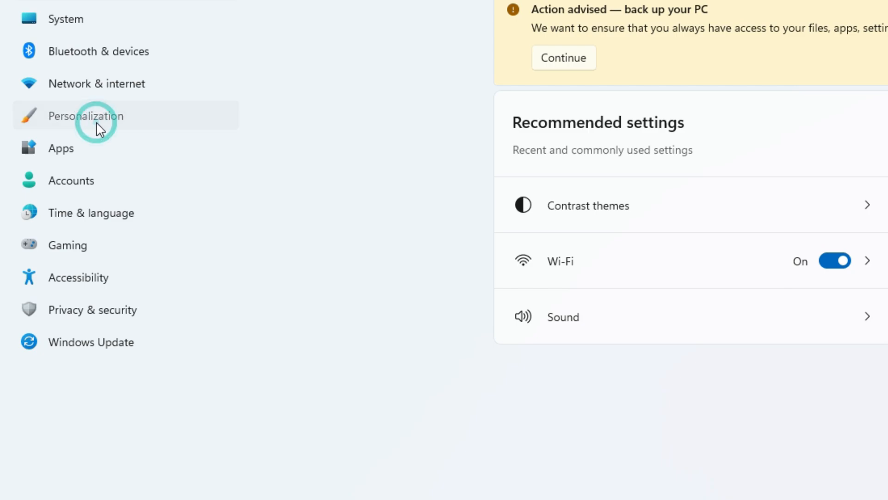
left_click(86, 116)
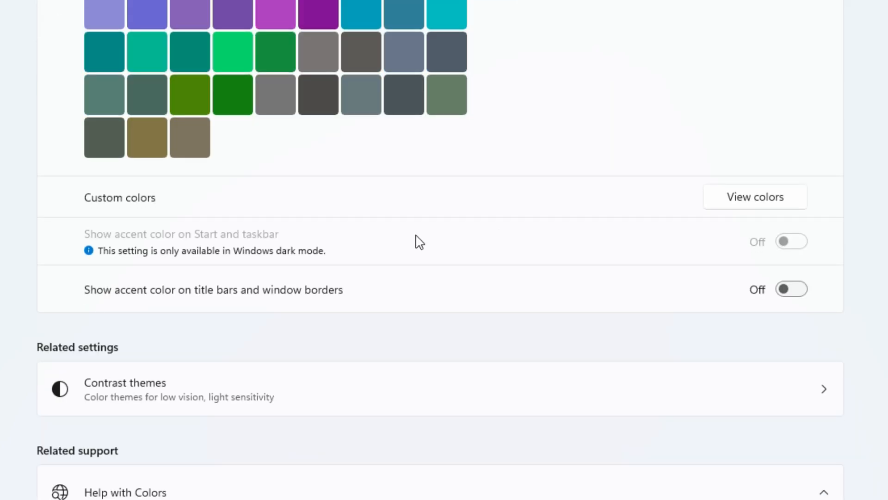
mouse_move(303, 233)
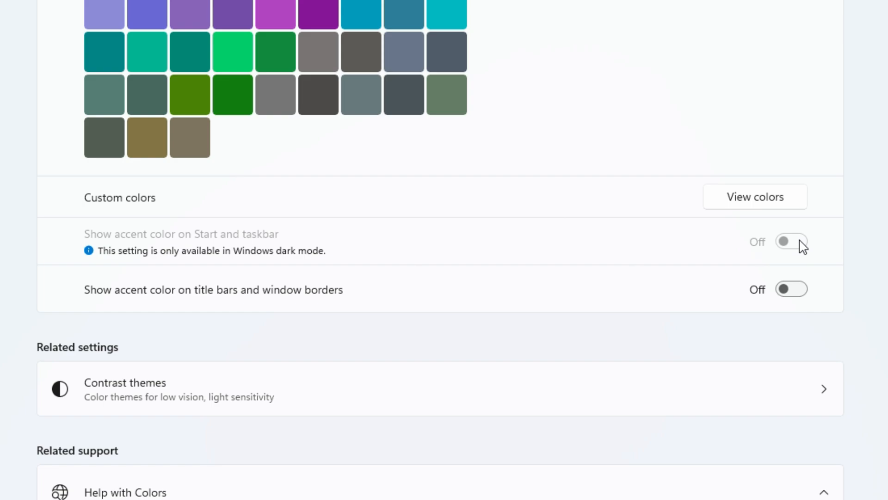
left_click(790, 242)
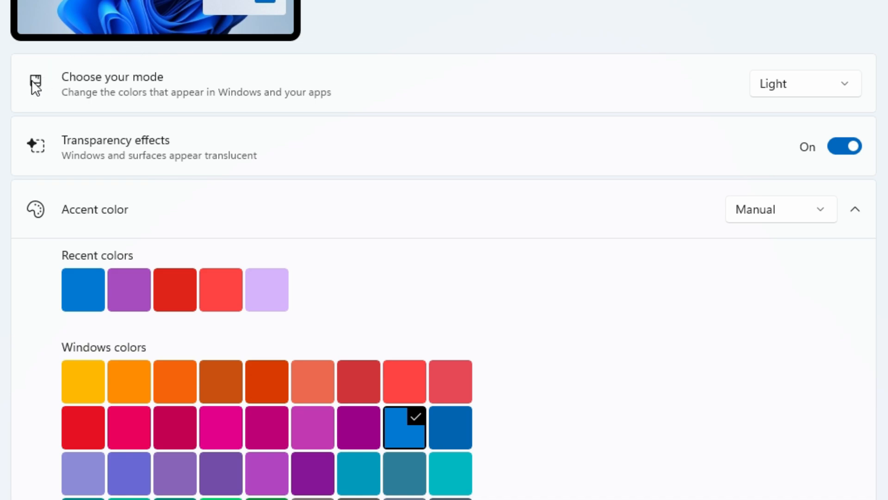
Set Choose your mode to Dark
left_click(803, 84)
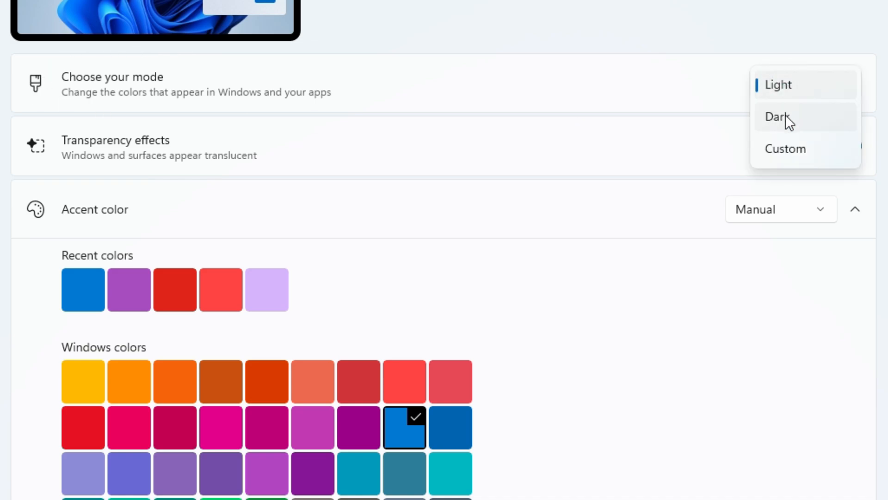
mouse_move(610, 111)
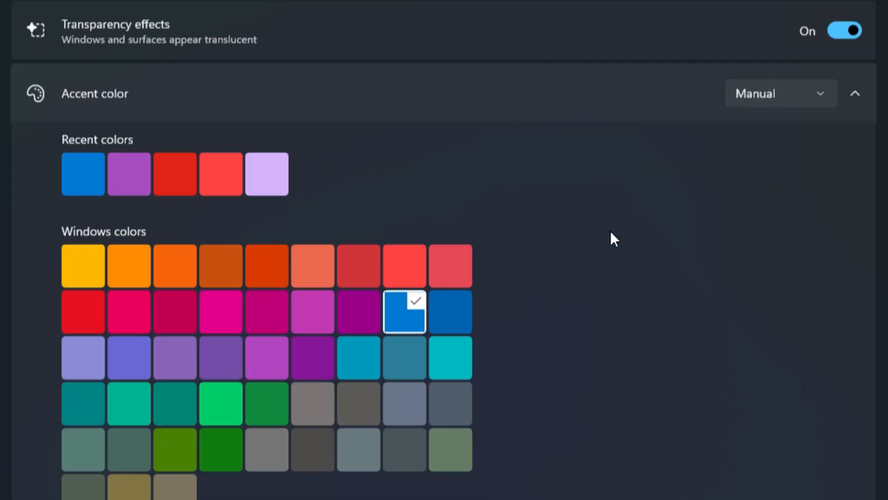
scroll("down", 3)
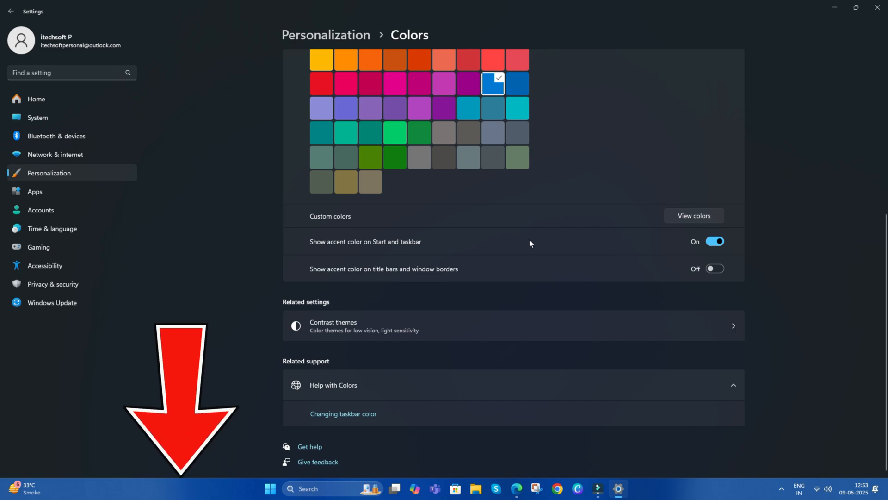
Scroll the Colors page back up to the accent color options
scroll("up", 3)
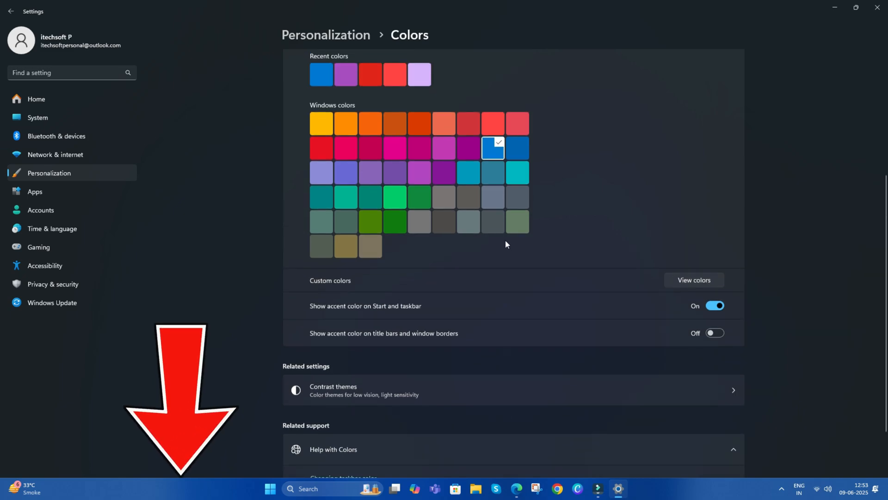
scroll("up", 3)
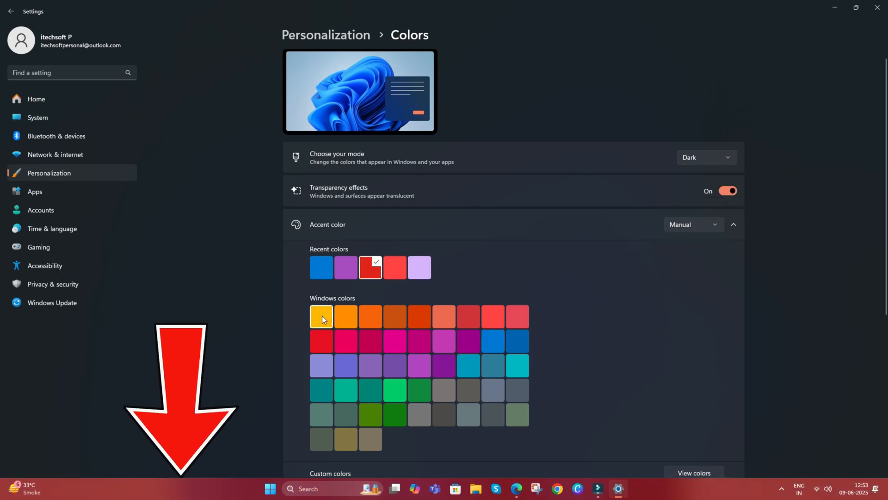
Try the yellow accent swatch, then pick the fourth-row green swatch
left_click(321, 316)
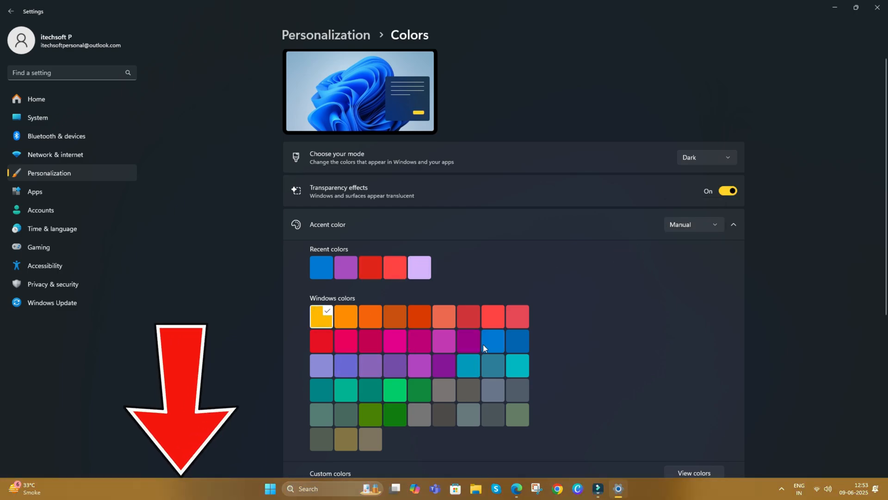
left_click(492, 316)
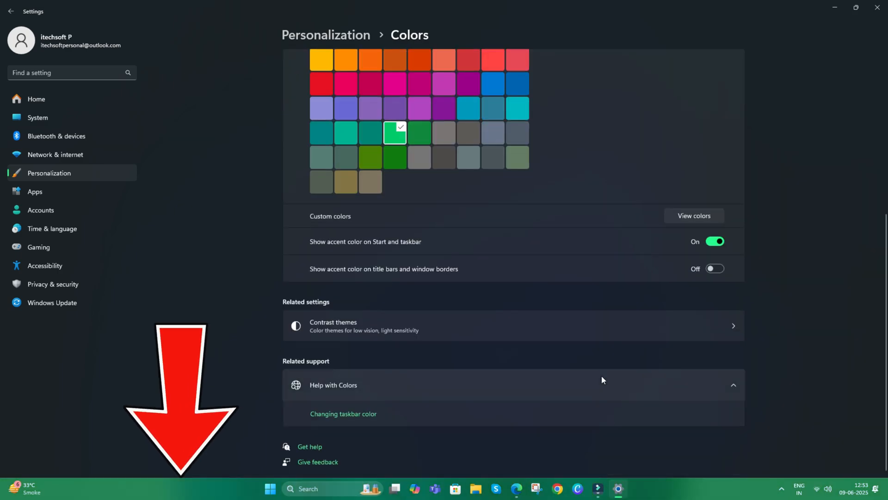
scroll("up", 3)
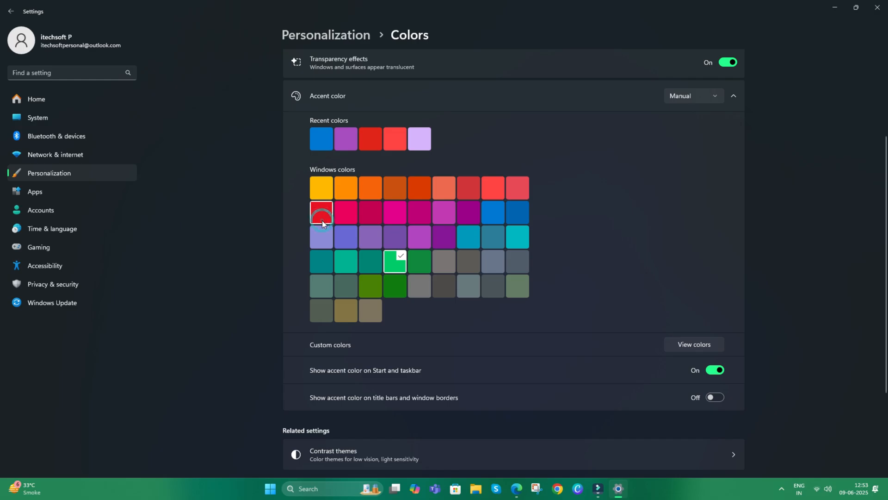